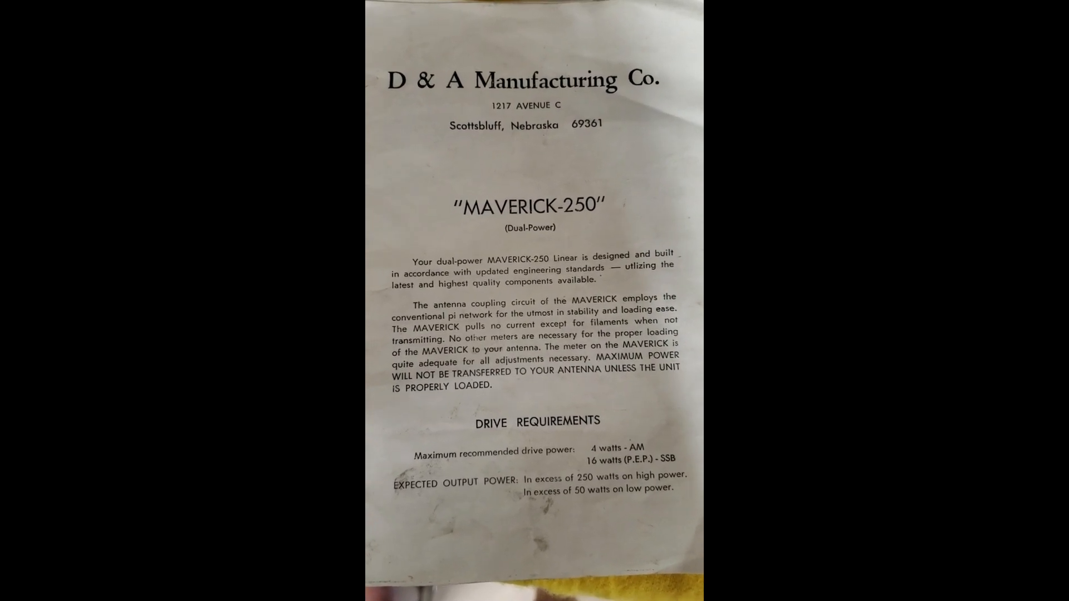
scroll(down, 3)
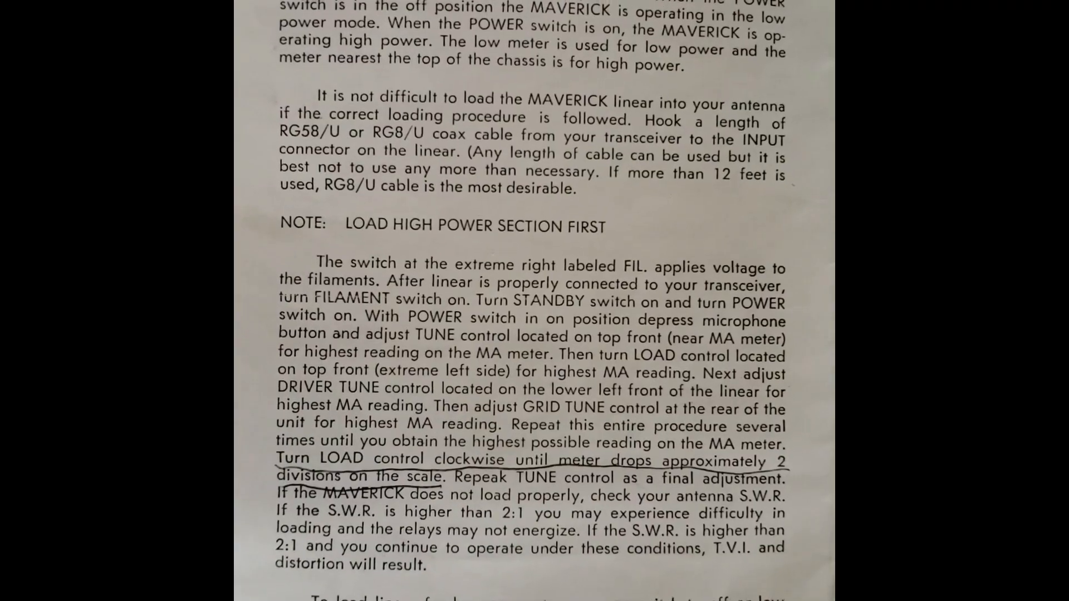
scroll(down, 3)
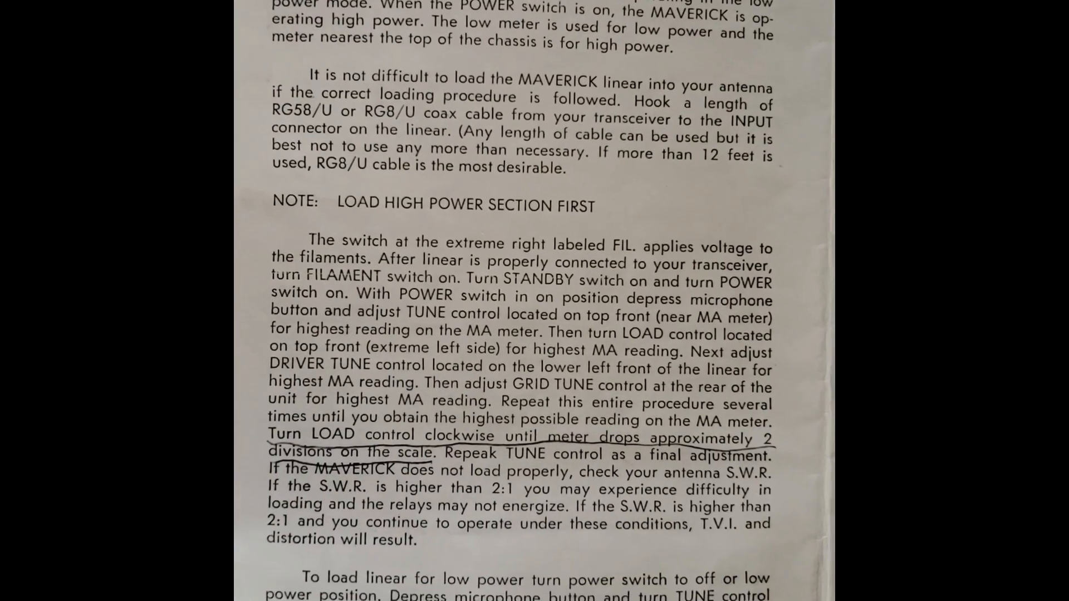